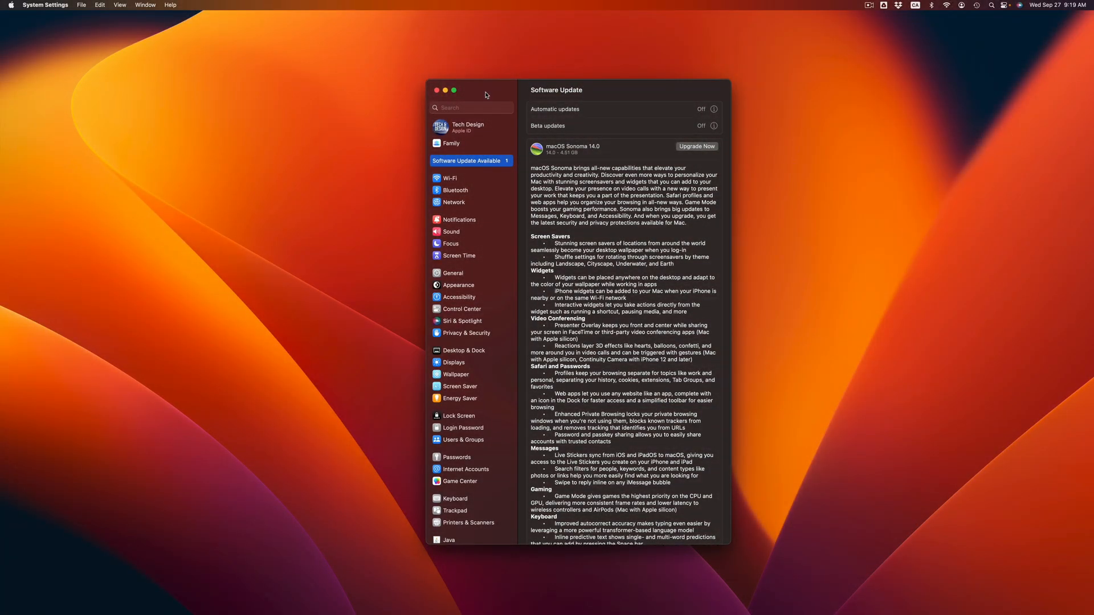
pyautogui.moveTo(608, 113)
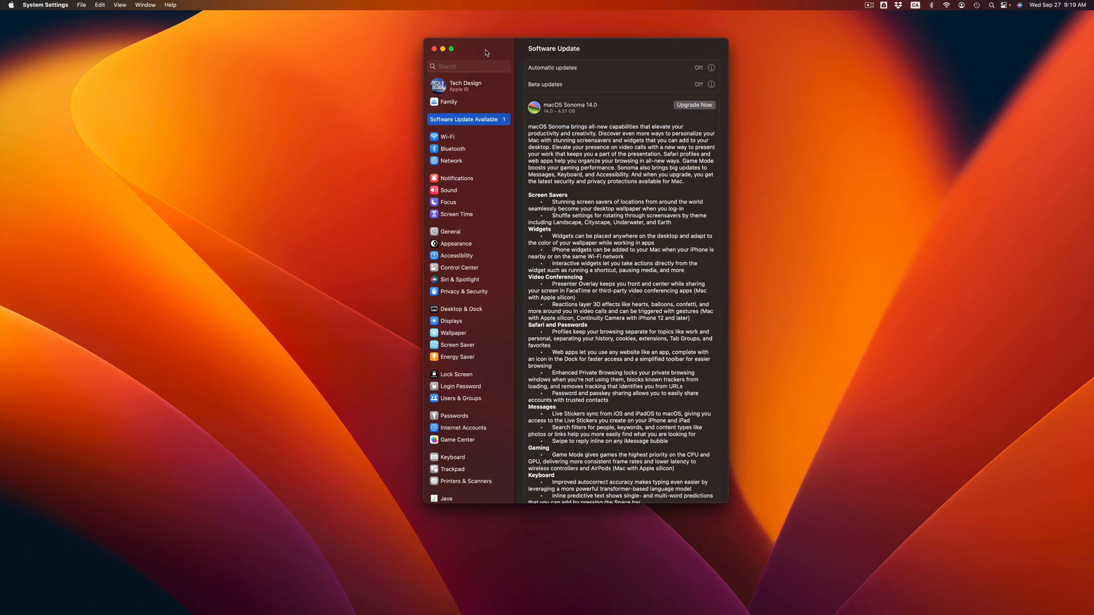
pyautogui.moveTo(615, 91)
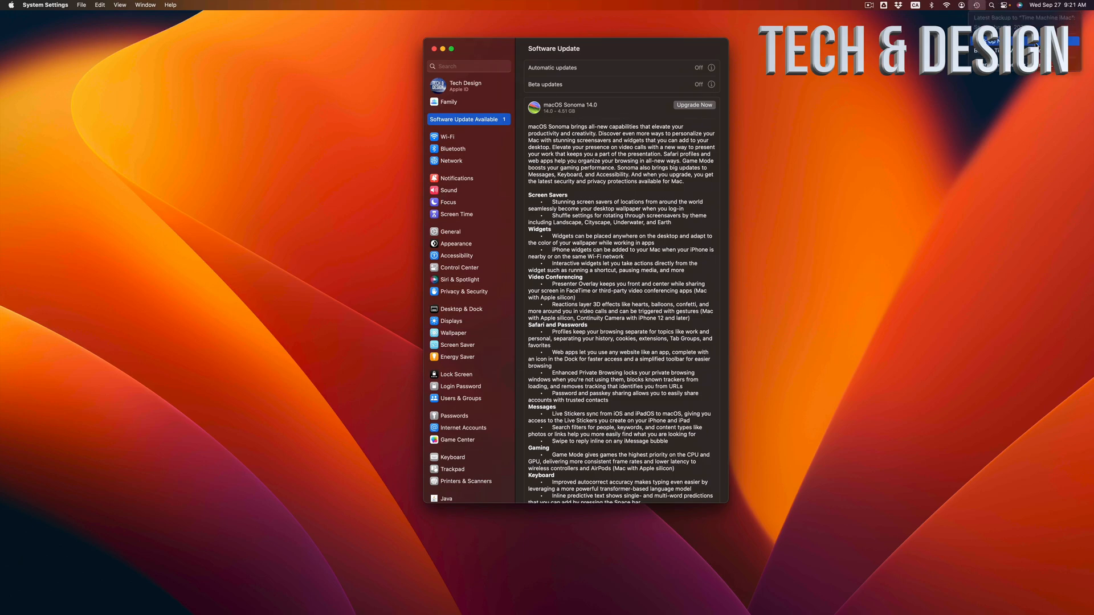
pyautogui.click(803, 13)
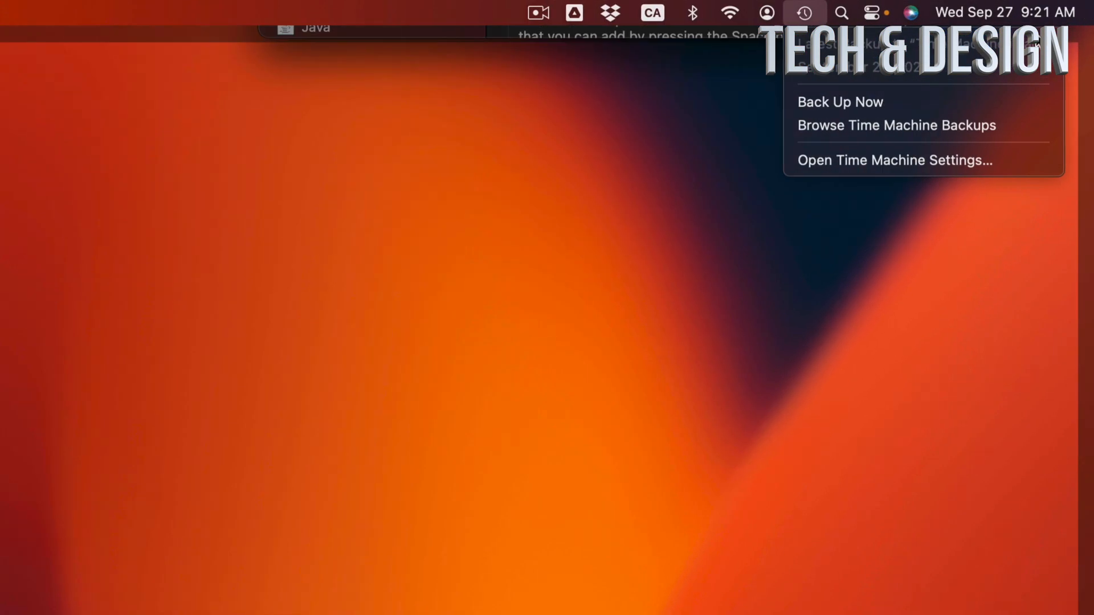
pyautogui.moveTo(853, 96)
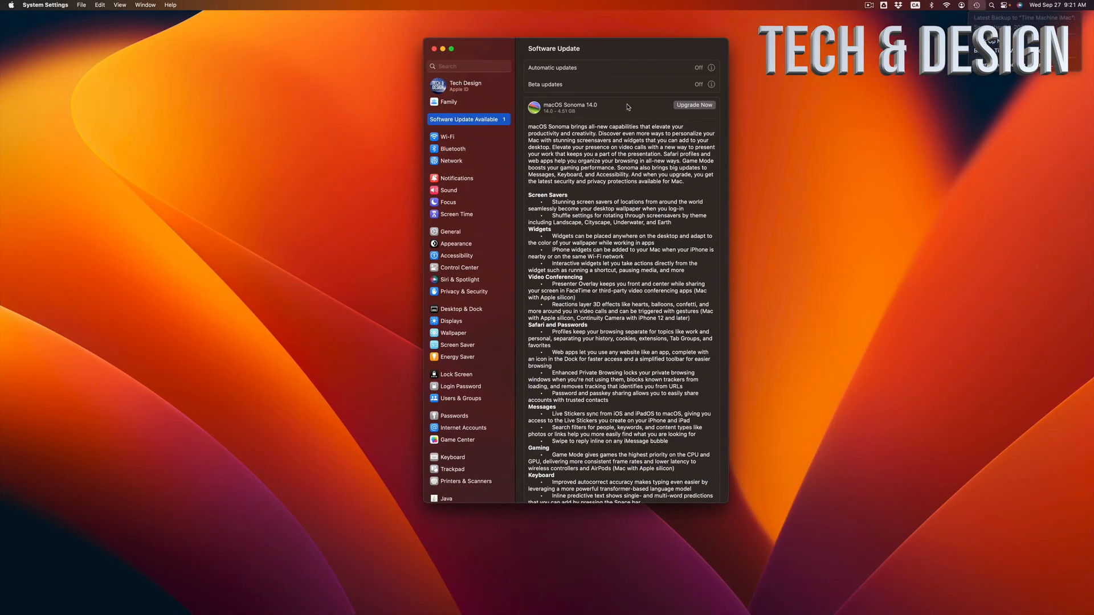
pyautogui.moveTo(600, 55)
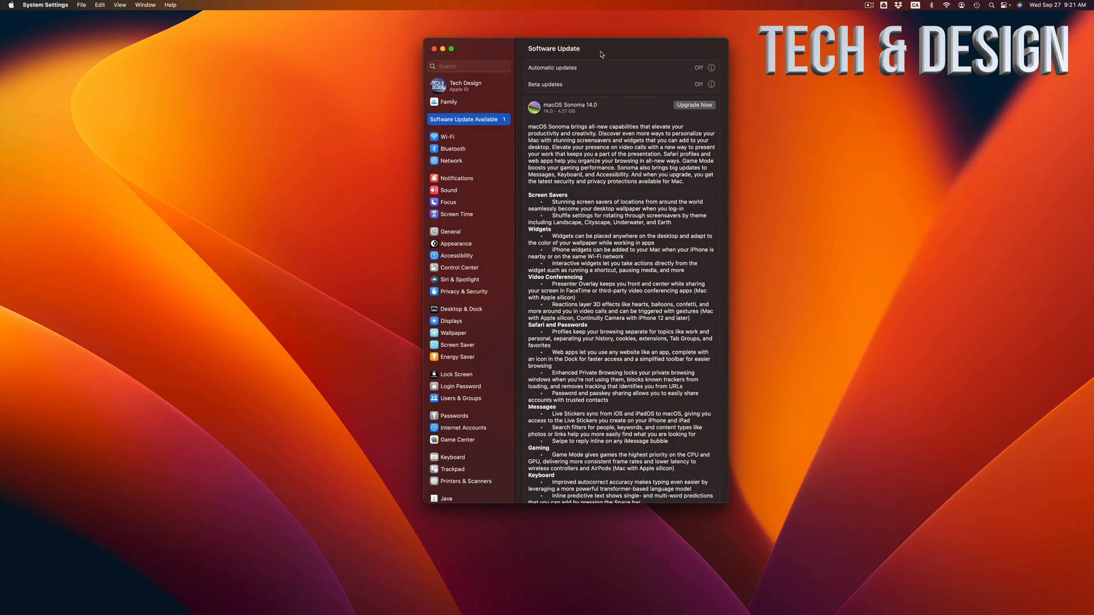